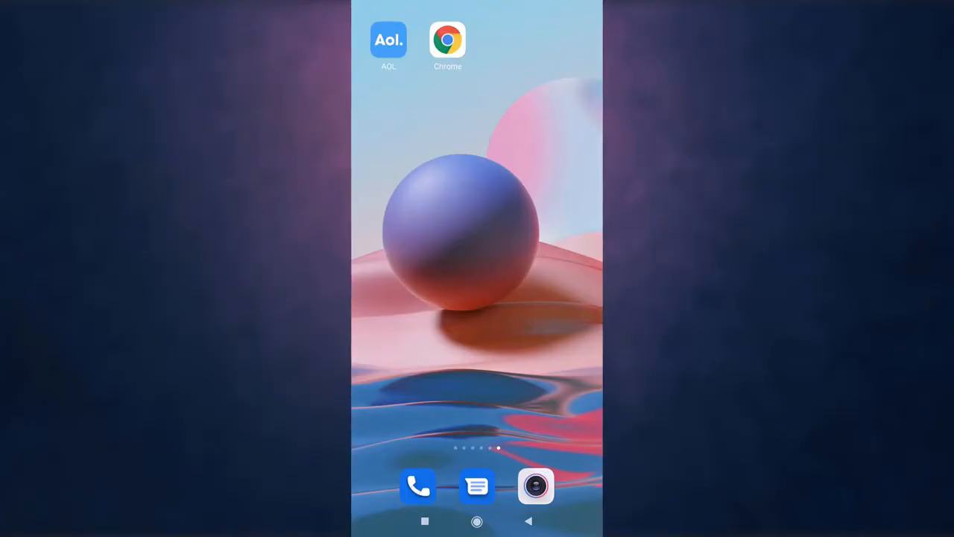
Launch AOL and go from the profile avatar's Settings to the pre-filled sign-in page.
left_click(388, 39)
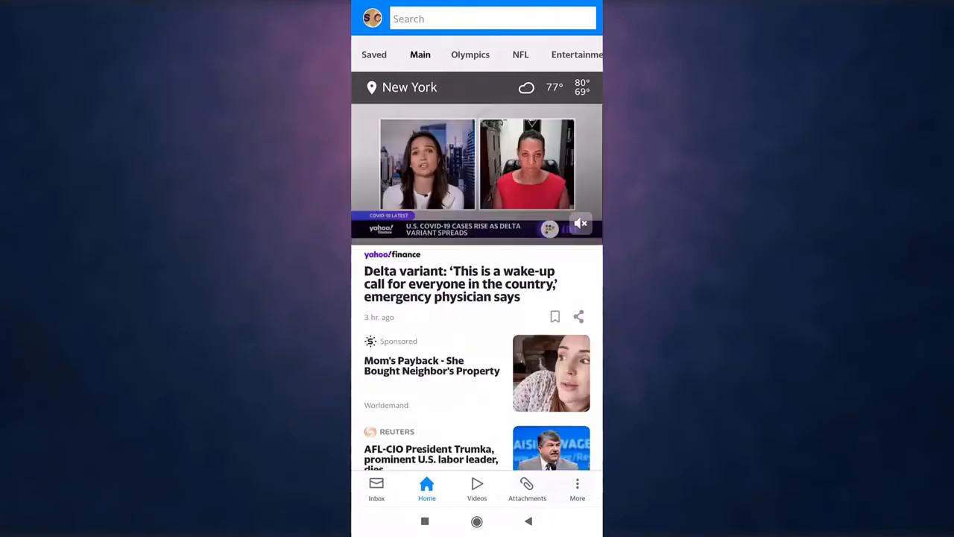
left_click(371, 18)
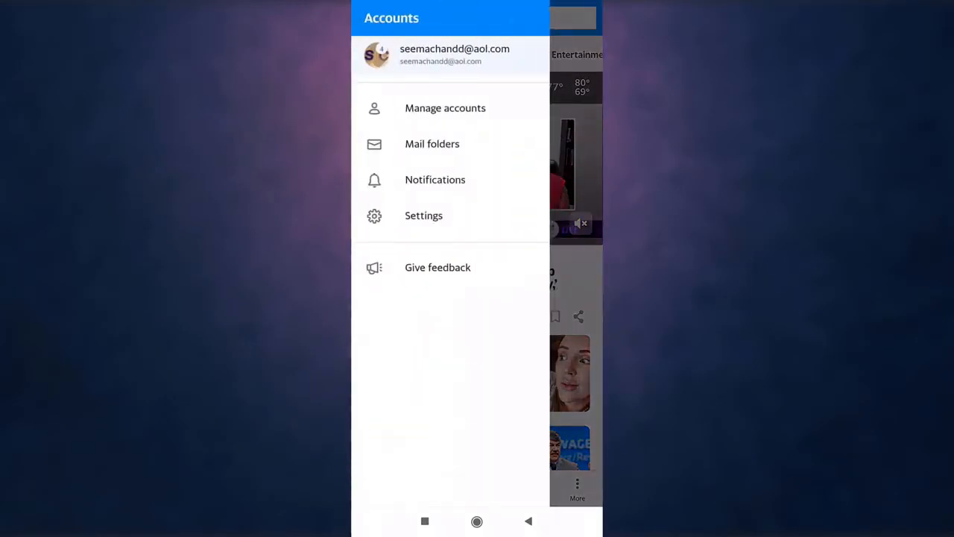
left_click(423, 216)
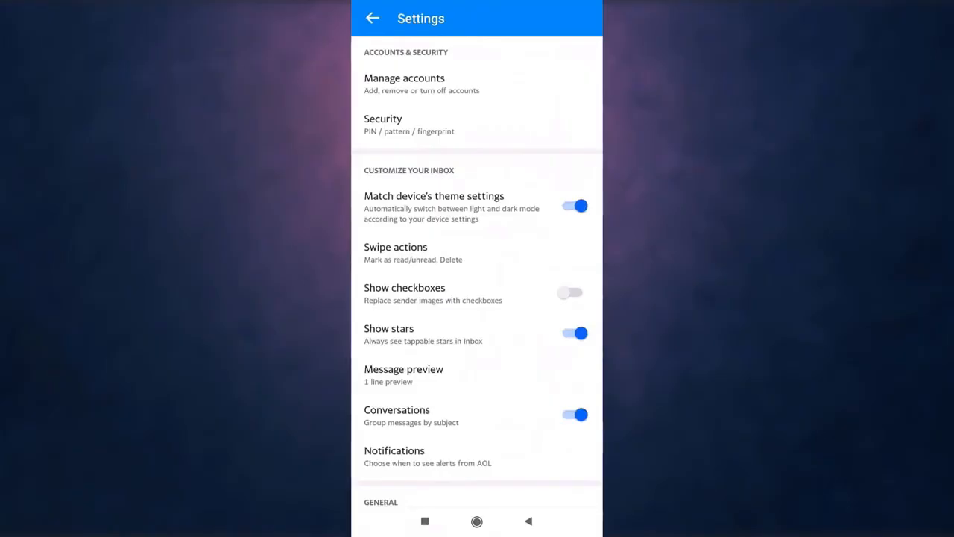
scroll("down", 3)
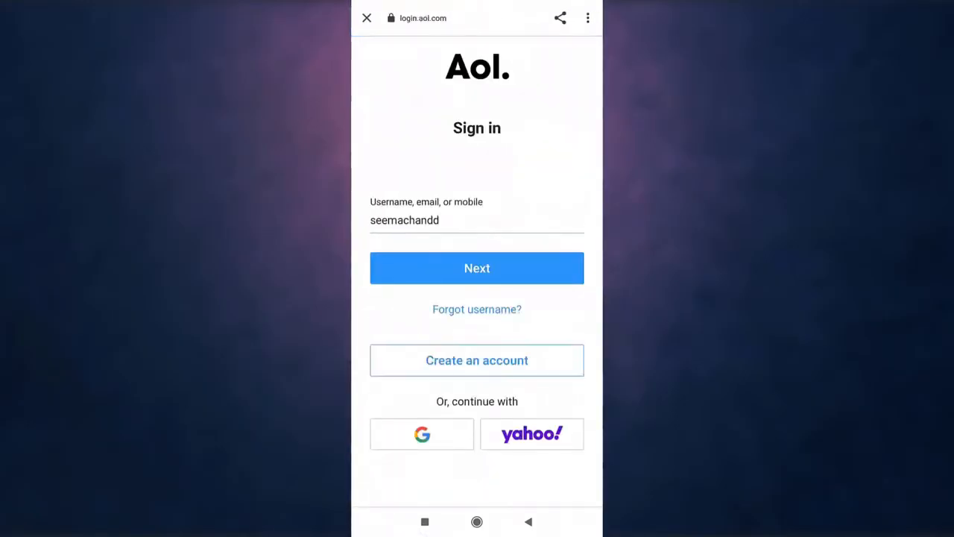
Submit the pre-filled username and the password to reach the verification options.
left_click(476, 220)
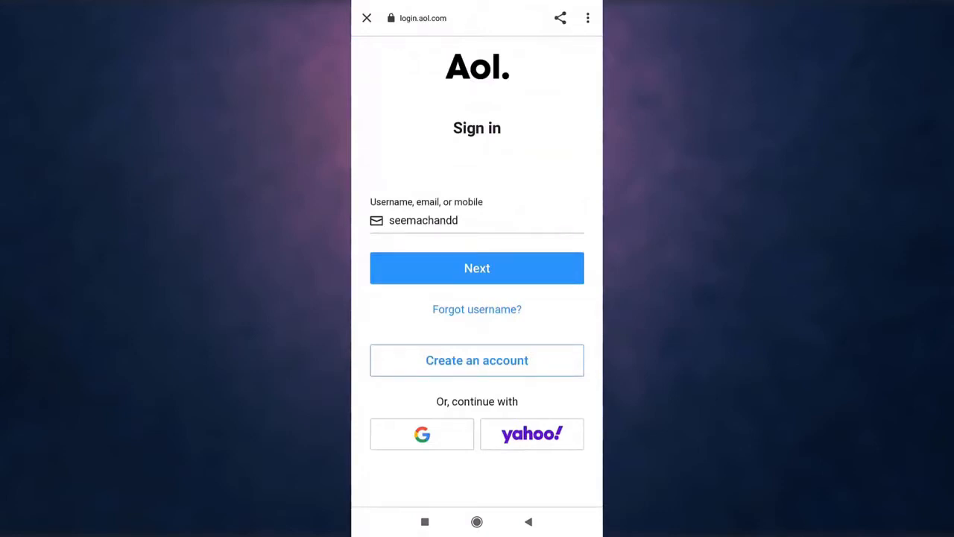
left_click(477, 268)
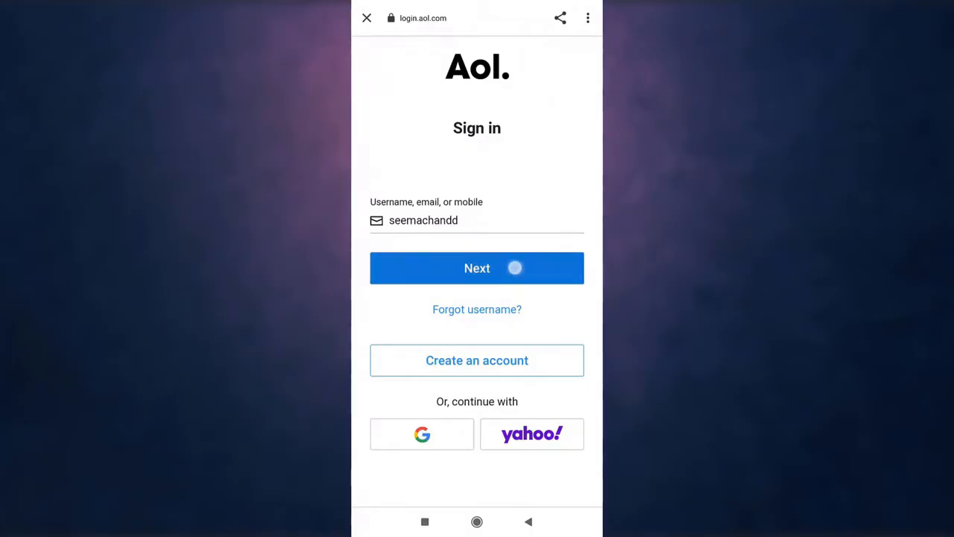
left_click(476, 267)
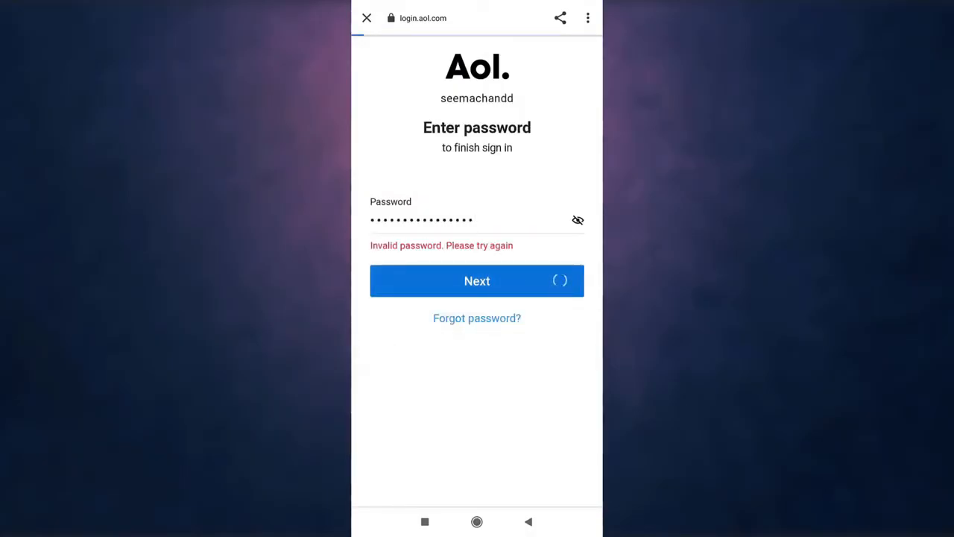
left_click(476, 281)
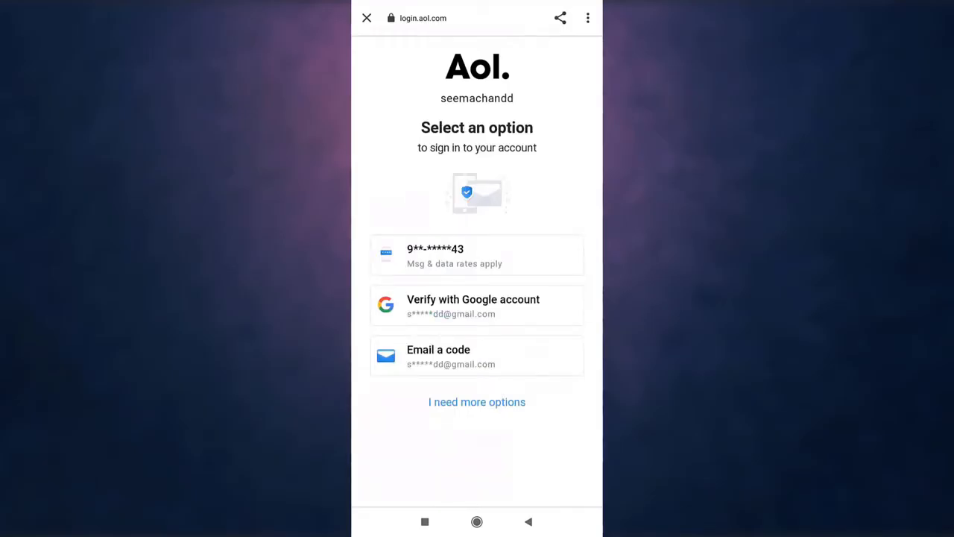
Verify with the texted phone code and decline fingerprint sign-in.
left_click(477, 255)
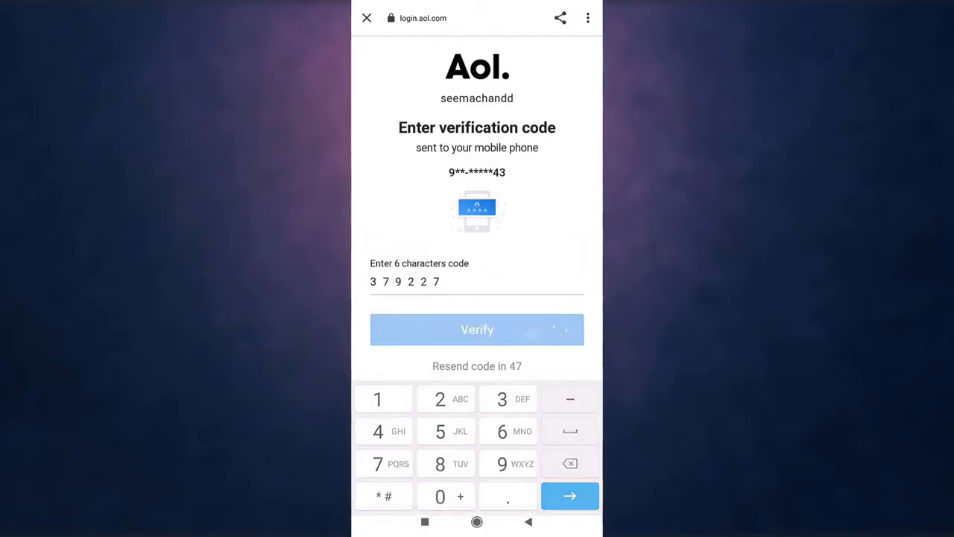
left_click(476, 330)
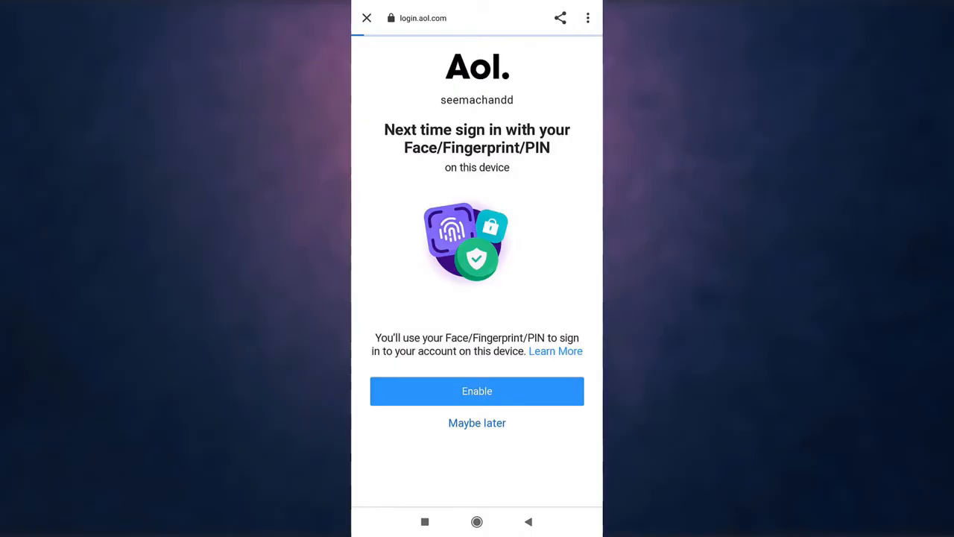
left_click(476, 423)
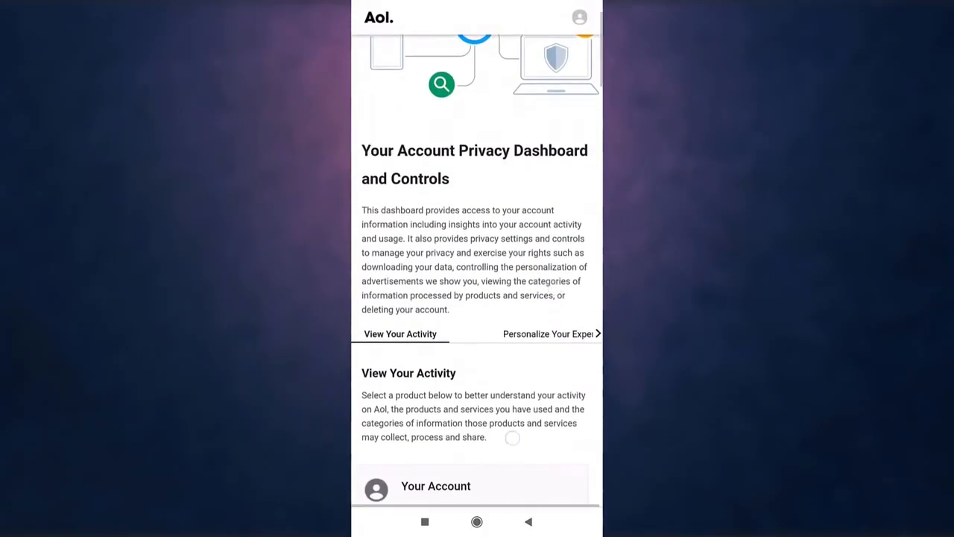
Choose Delete My Account under Personalize Your Experience to show the termination warning.
left_click(548, 333)
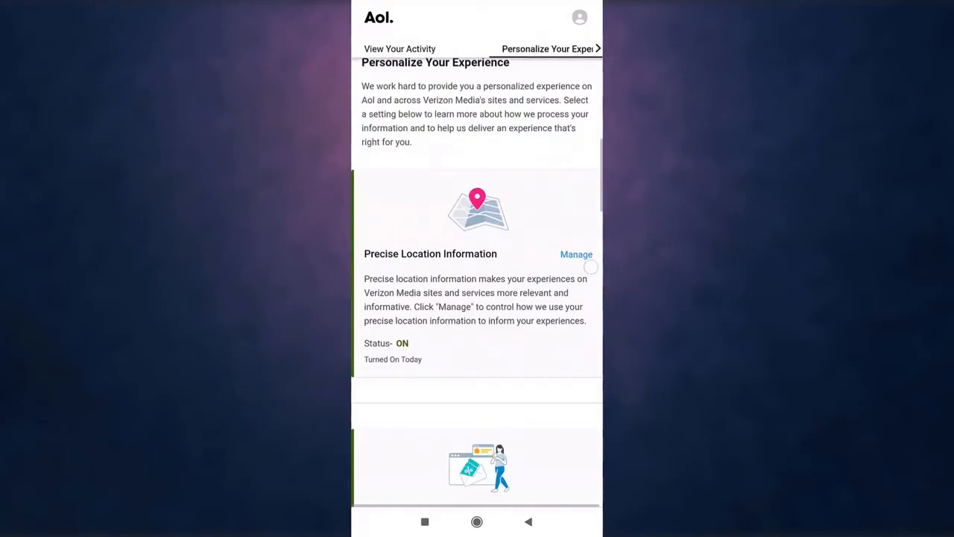
scroll("down", 3)
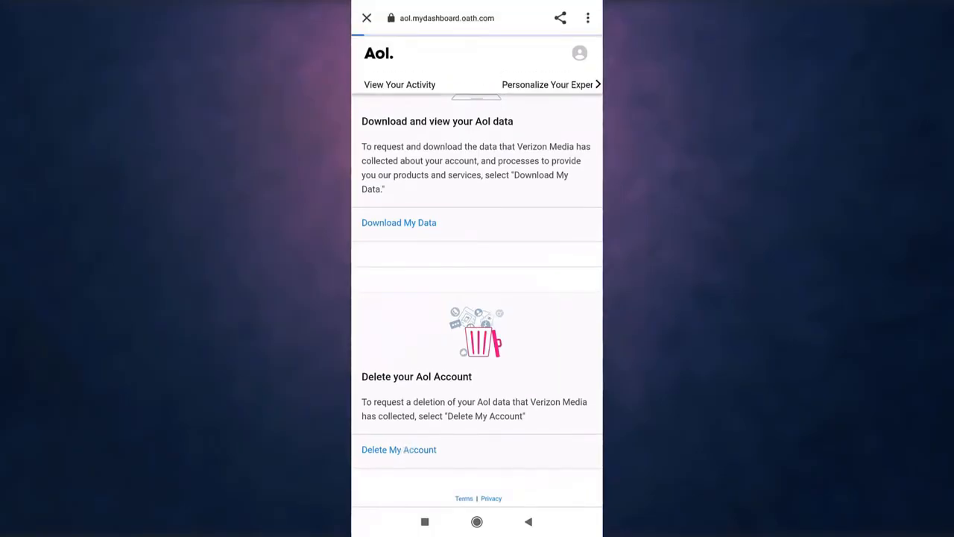
left_click(398, 448)
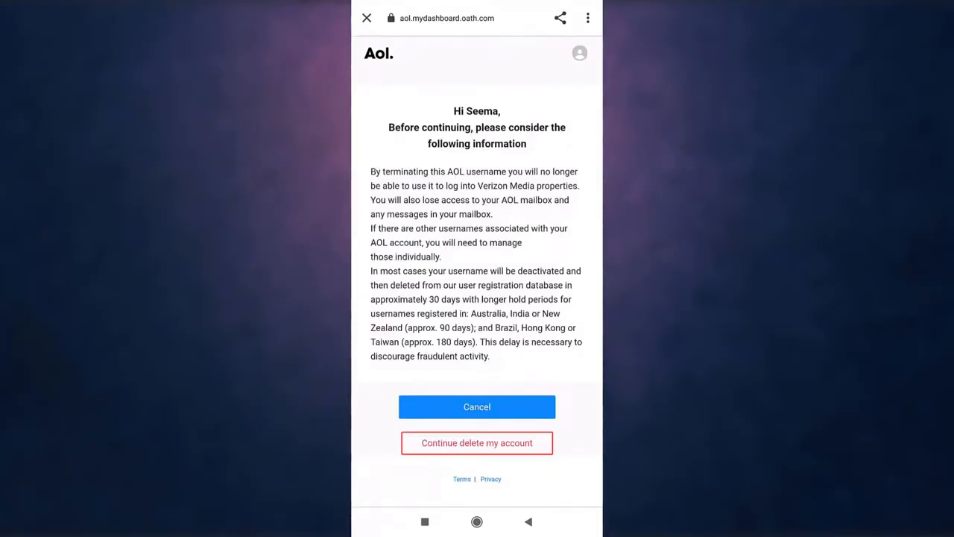
Continue past the warning, enter the email address, and confirm terminating the account.
left_click(476, 443)
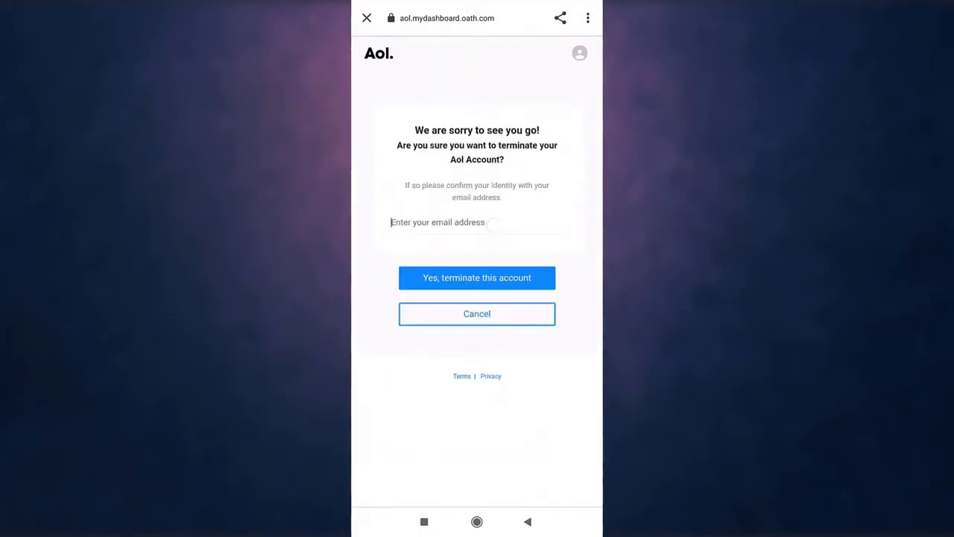
left_click(476, 222)
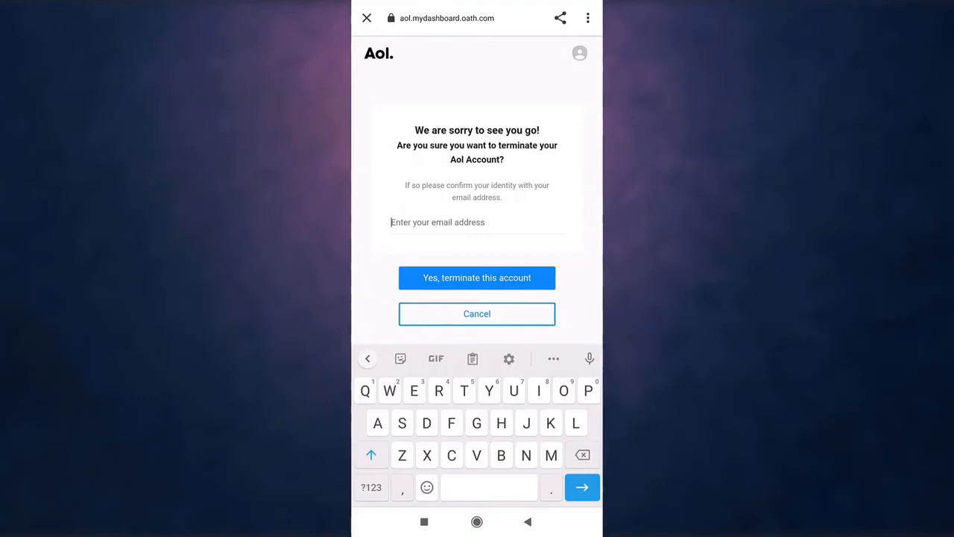
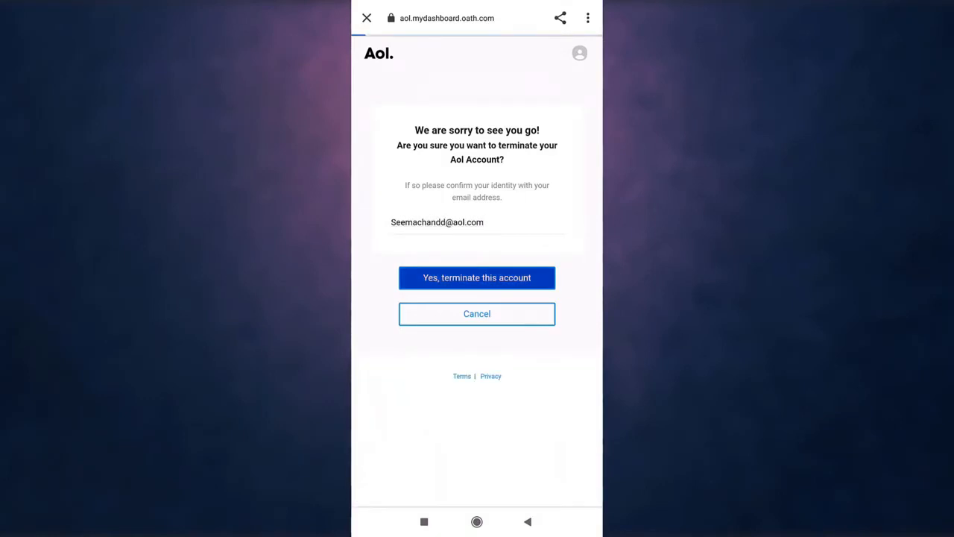
left_click(476, 277)
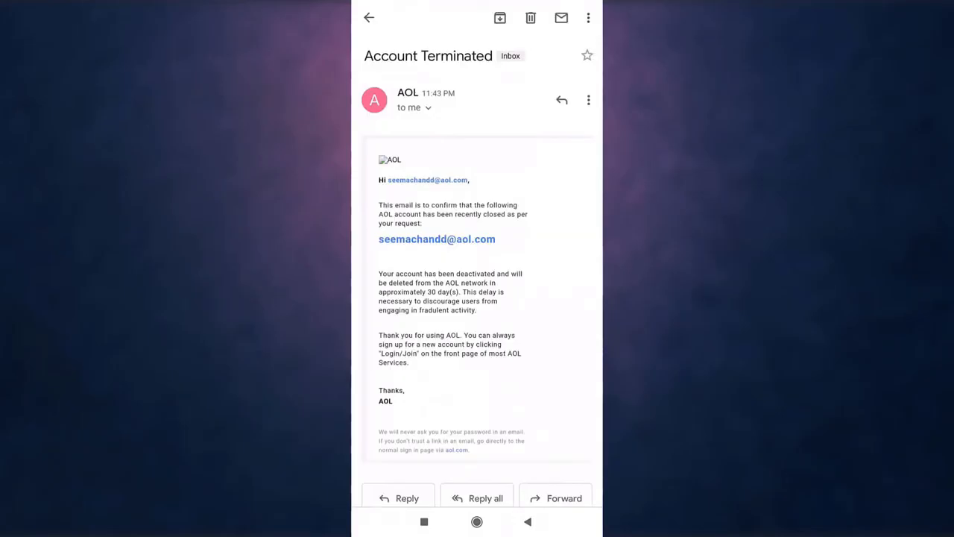
Scroll through AOL's 'Account Terminated' email, which confirms deletion in about 30 days.
scroll("down", 3)
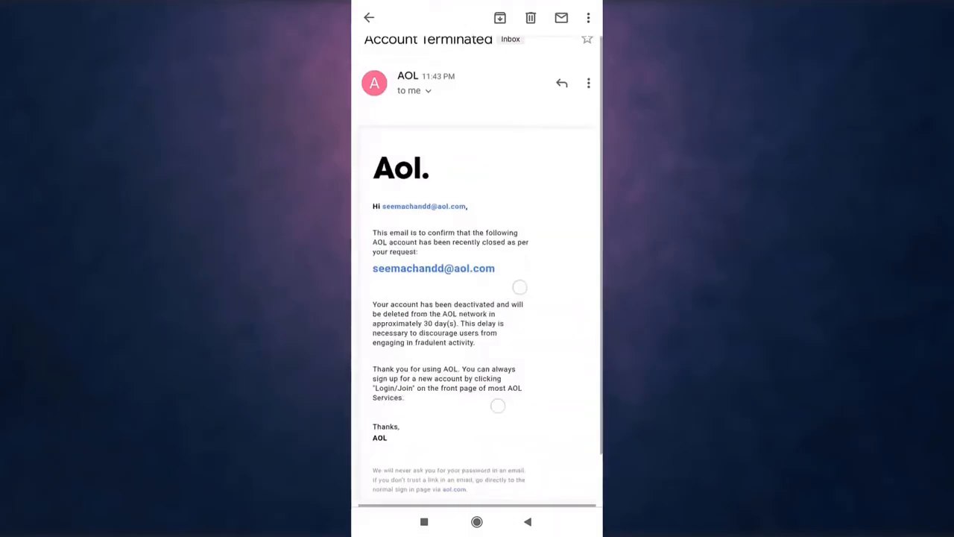